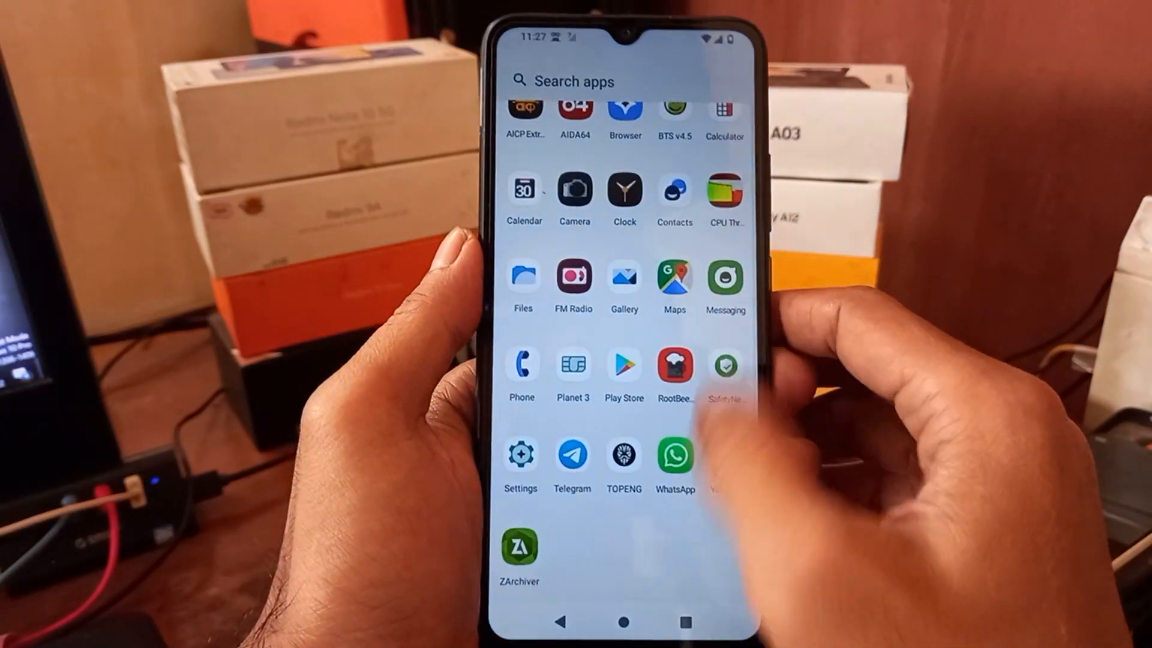
Review the quick settings tiles, then bring up the main Settings list with AICP Extras
{"action": "scroll", "scroll_direction": "up", "scroll_amount": 3}
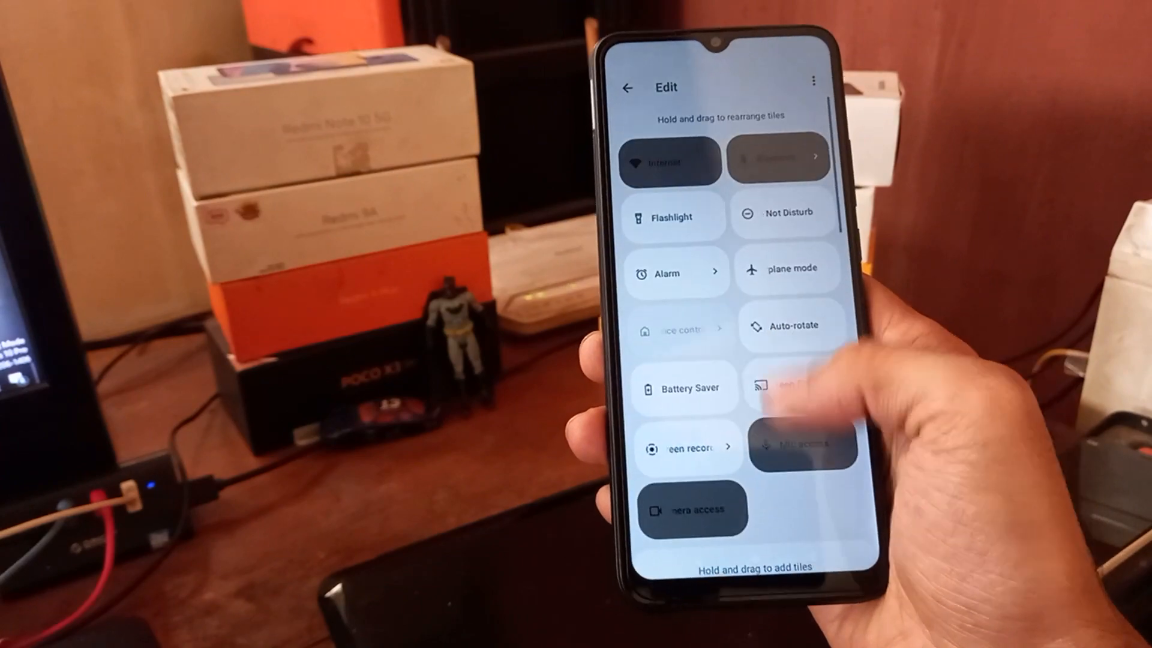
{"action": "left_click", "coordinate": [626, 87]}
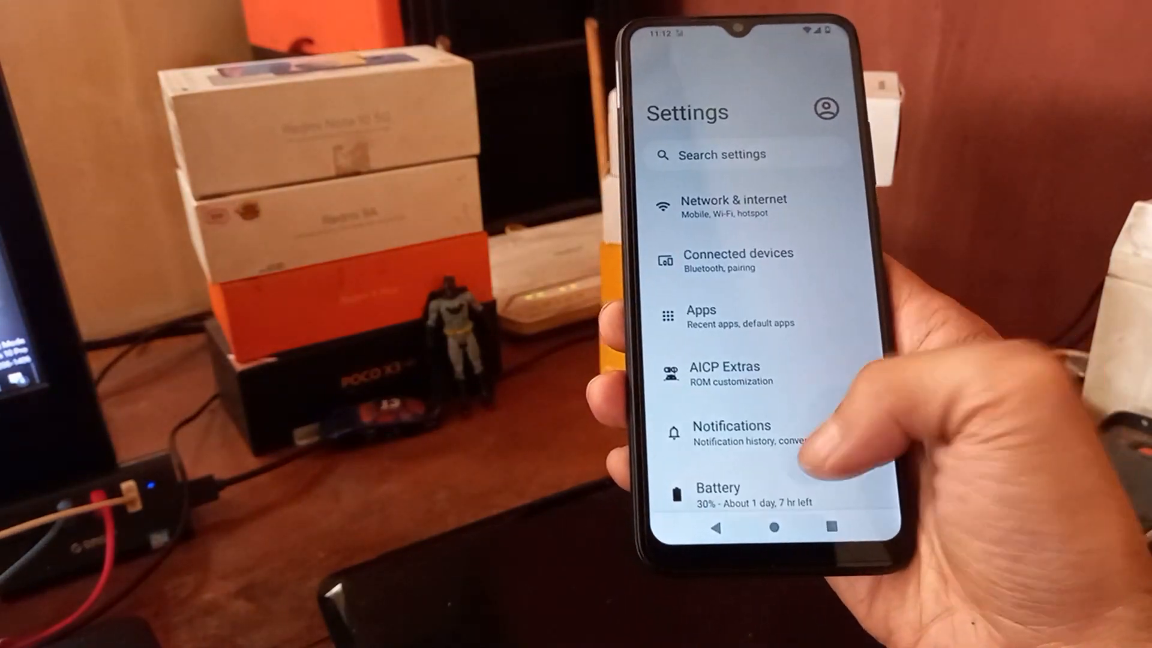
Pull down the quick settings panel showing Internet, Bluetooth and Flashlight tiles
{"action": "scroll", "scroll_direction": "down", "scroll_amount": 3}
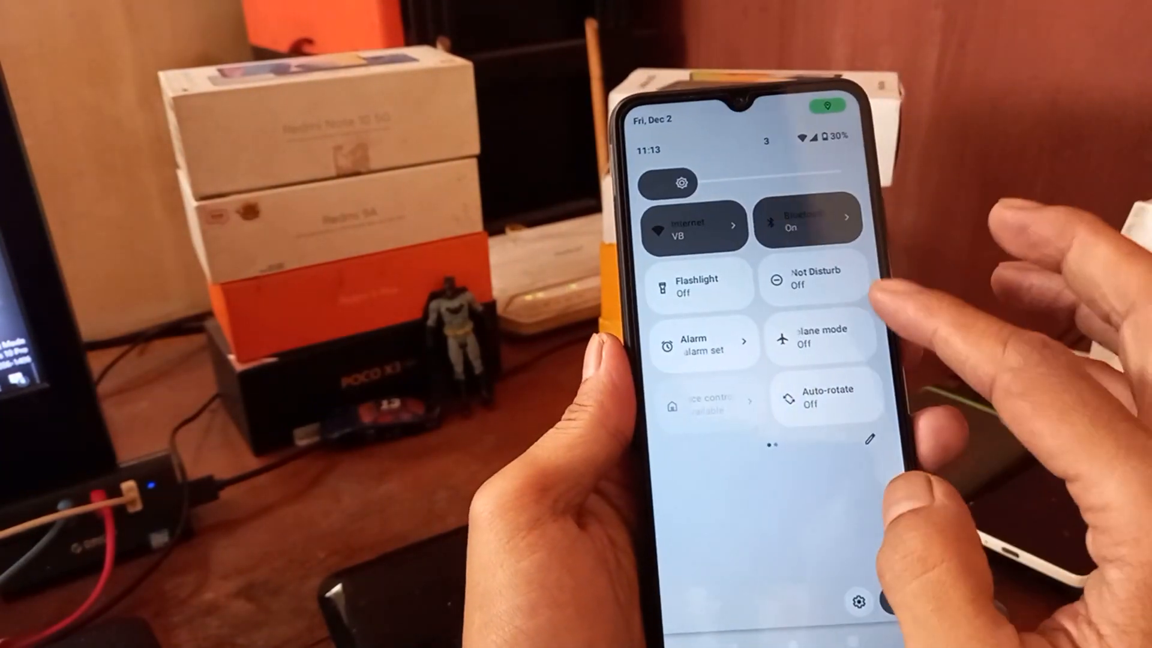
Leave Google Maps and return to the app drawer listing Files, Play Store and WhatsApp
{"action": "scroll", "scroll_direction": "left", "scroll_amount": 3}
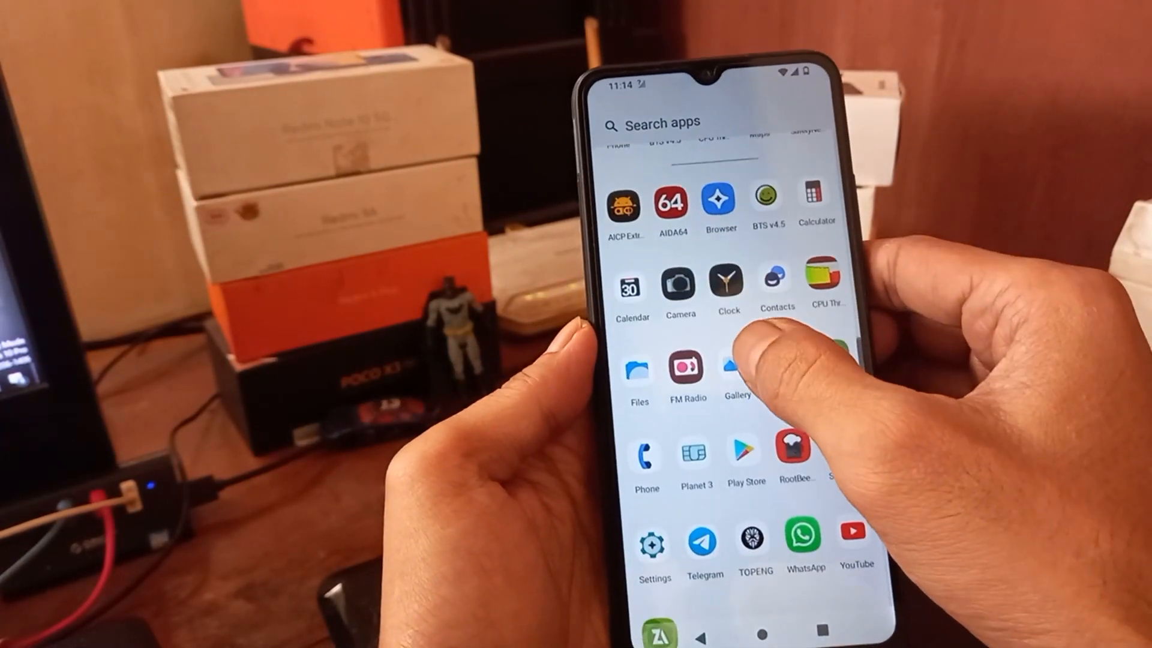
{"action": "scroll", "scroll_direction": "down", "scroll_amount": 3}
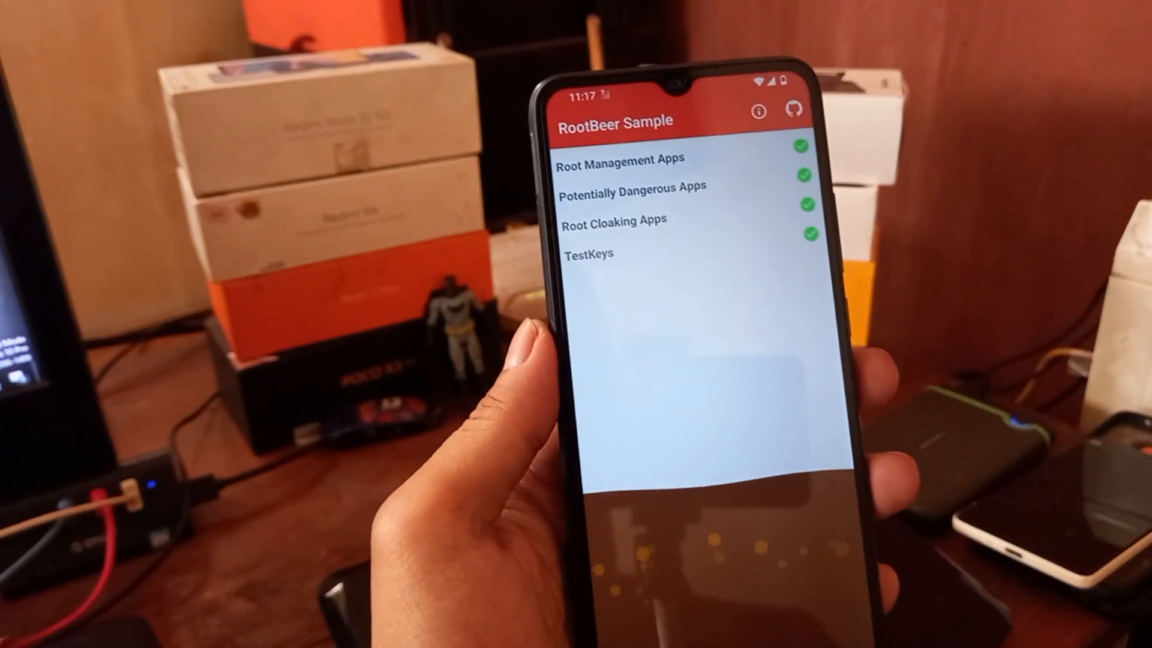
Scroll the RootBeer results for Root Management, Potentially Dangerous and Root Cloaking Apps
{"action": "scroll", "scroll_direction": "down", "scroll_amount": 3}
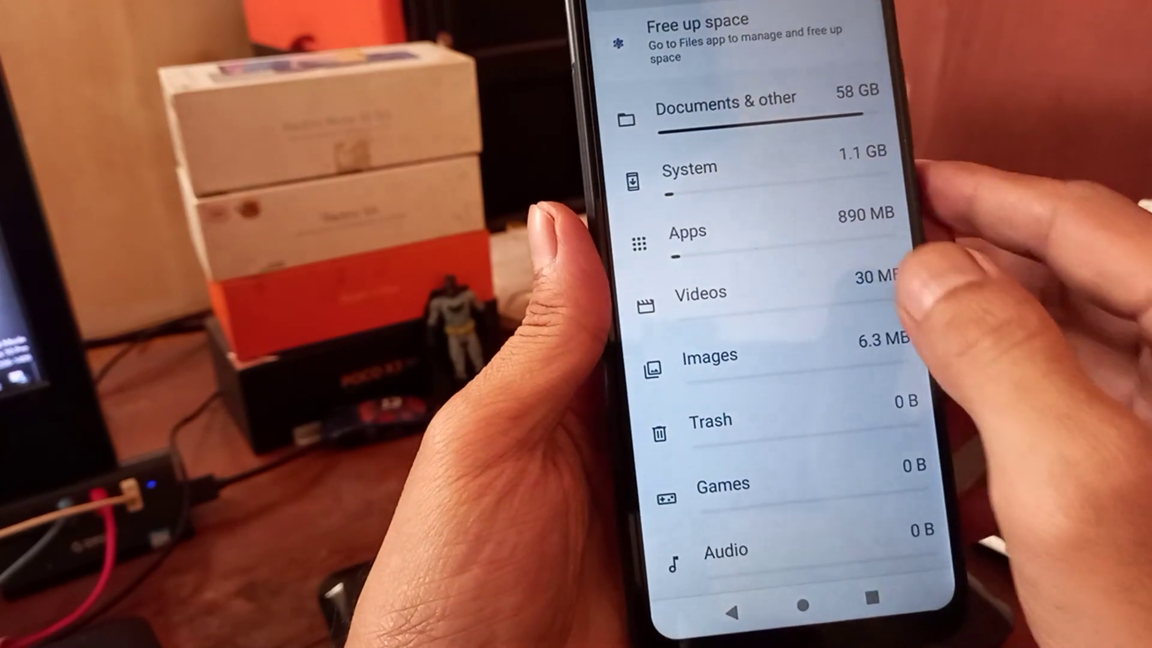
Browse the storage breakdown (Documents & other 58 GB, Apps 890 MB) and the settings list
{"action": "scroll", "scroll_direction": "down", "scroll_amount": 3}
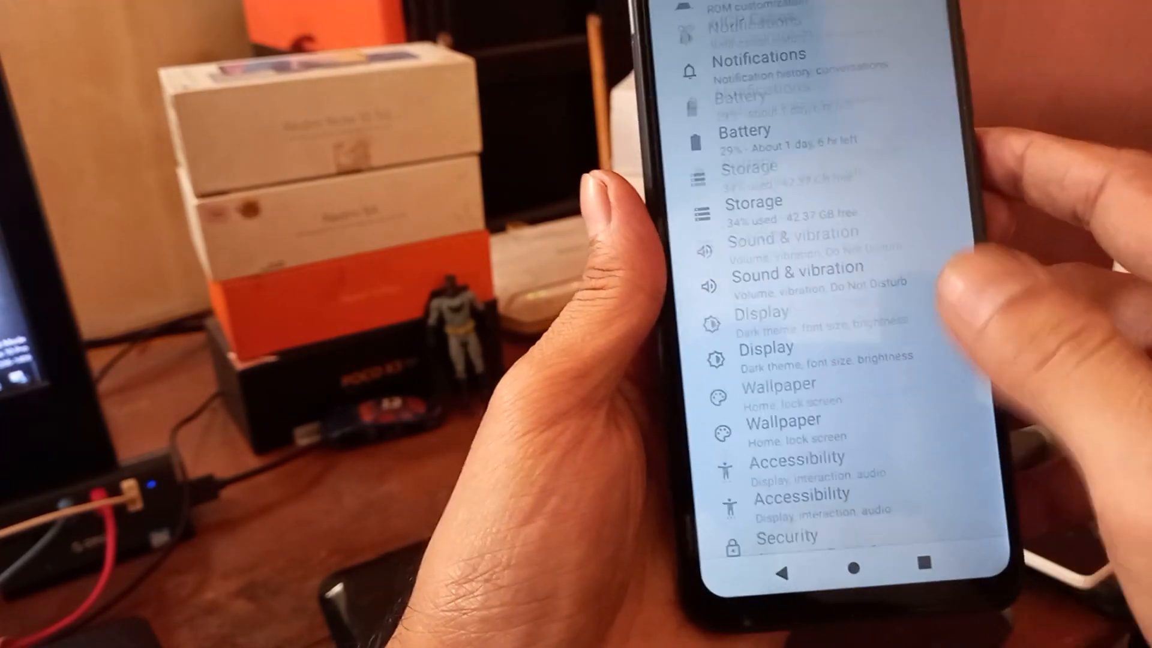
{"action": "scroll", "scroll_direction": "up", "scroll_amount": 3}
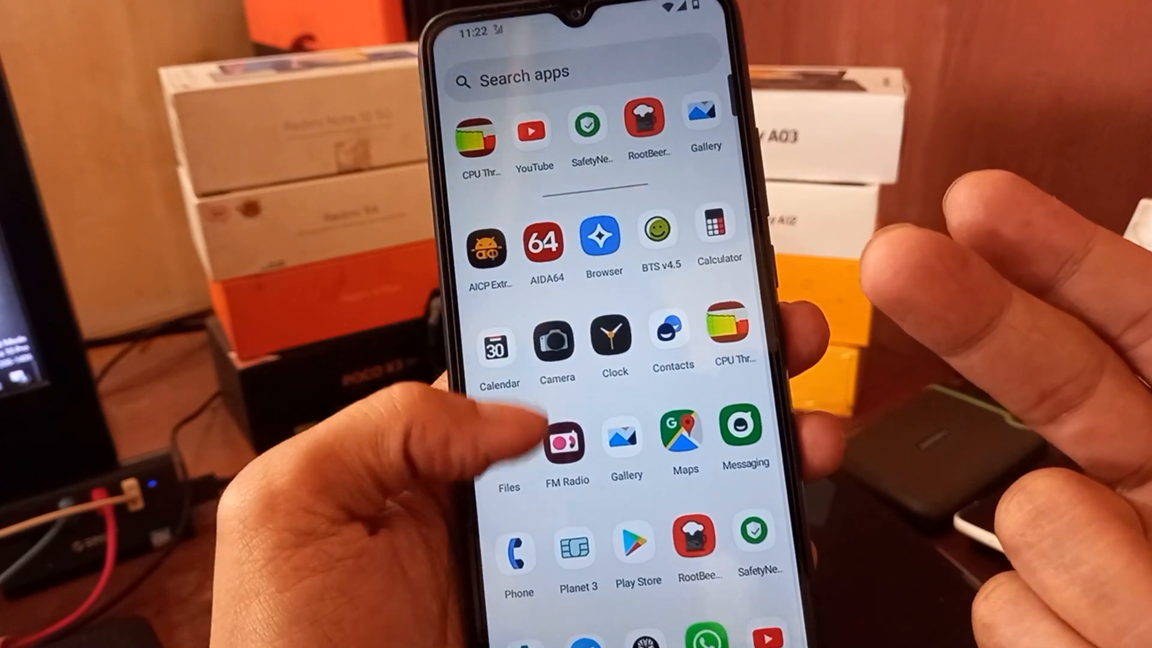
Scroll through the app drawer, then leave it for the home screen
{"action": "scroll", "scroll_direction": "down", "scroll_amount": 3}
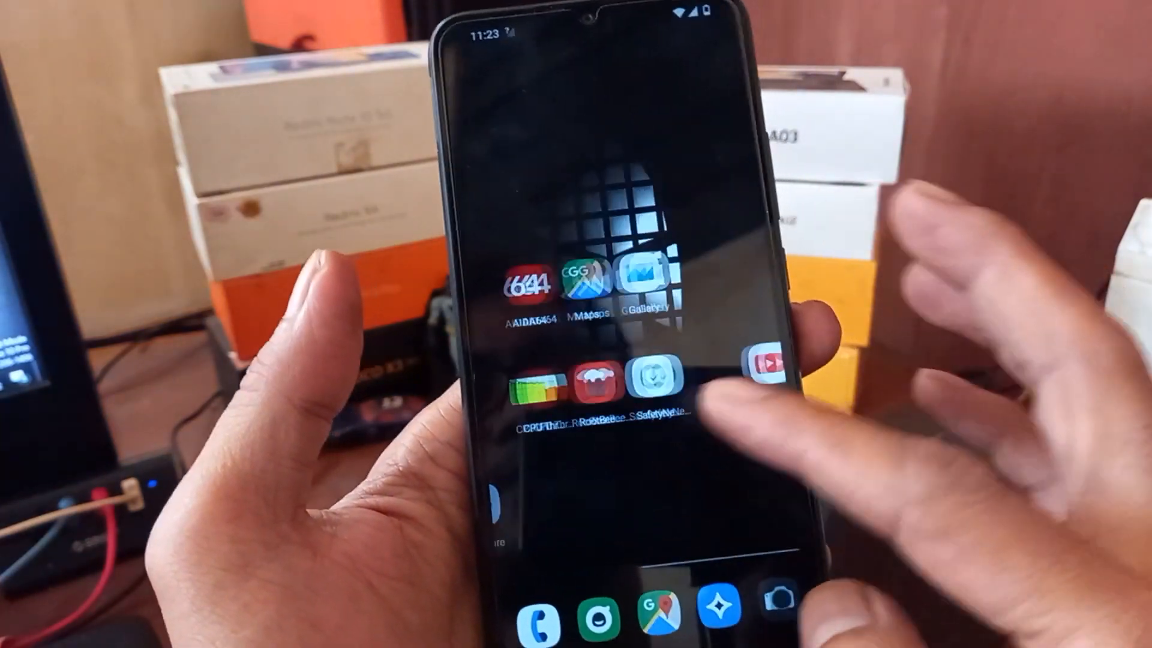
{"action": "left_click", "coordinate": [653, 378]}
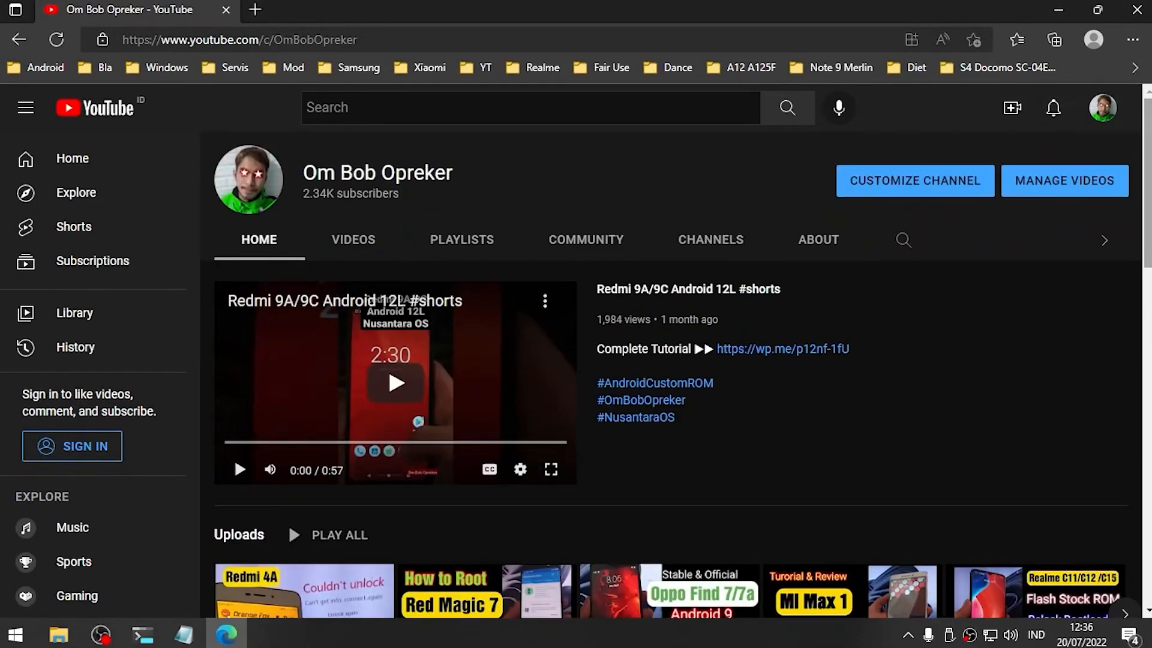
Bring up the Om Bob Opreker channel's Videos tab on YouTube
{"action": "scroll", "scroll_direction": "down", "scroll_amount": 3}
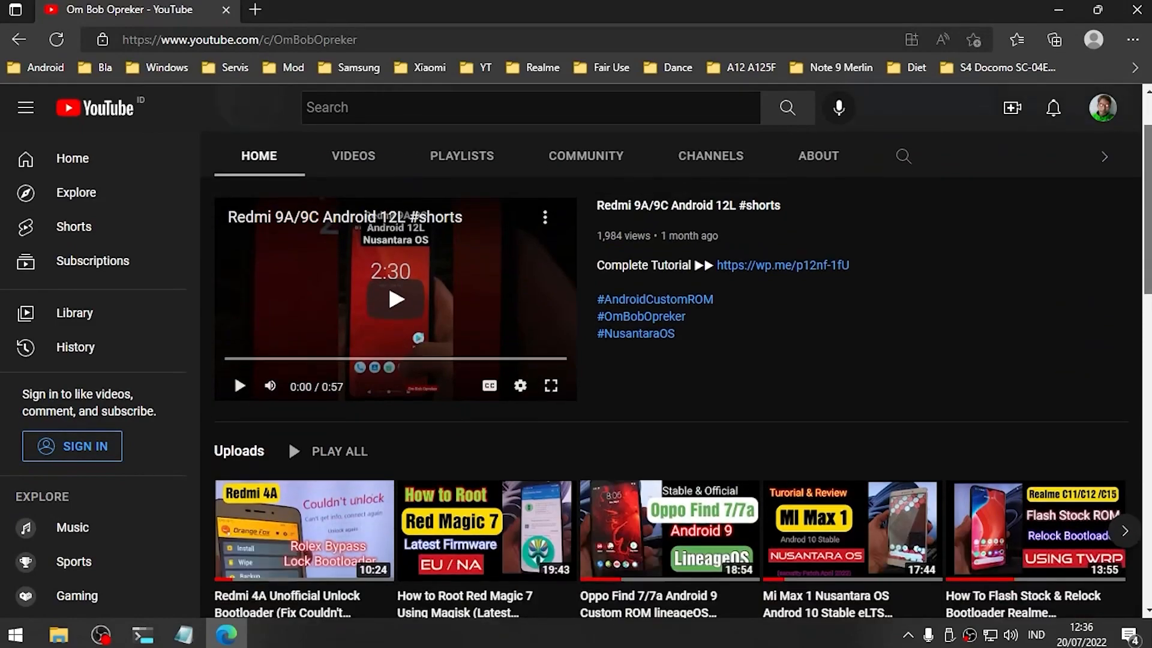
{"action": "scroll", "scroll_direction": "down", "scroll_amount": 3}
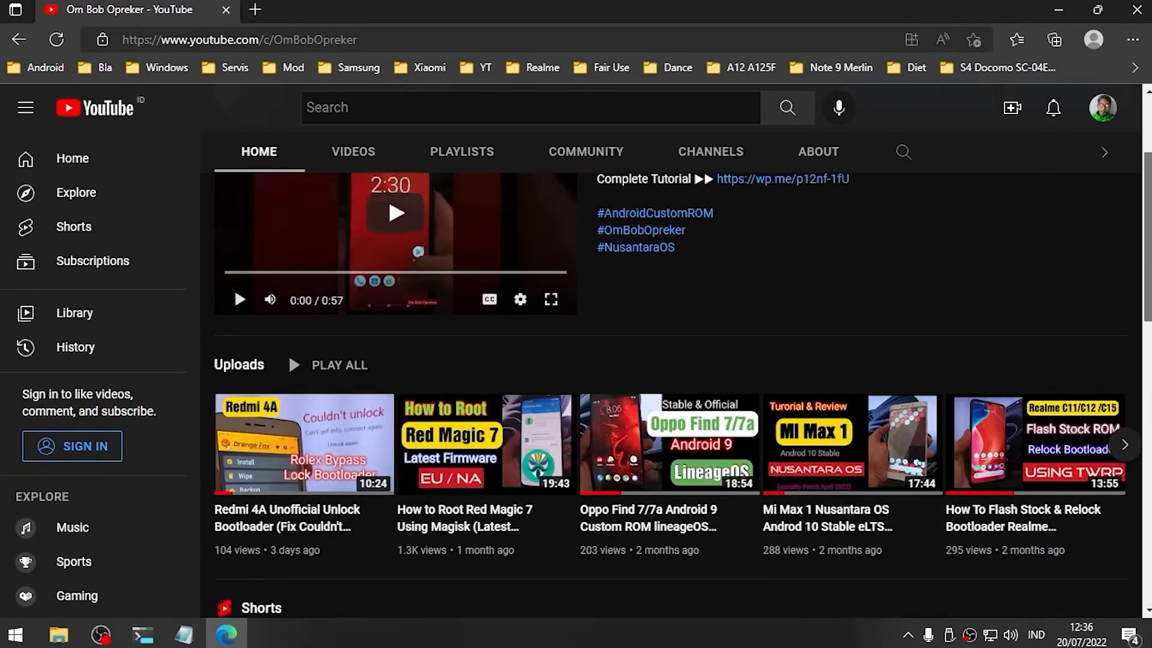
{"action": "left_click", "coordinate": [353, 151]}
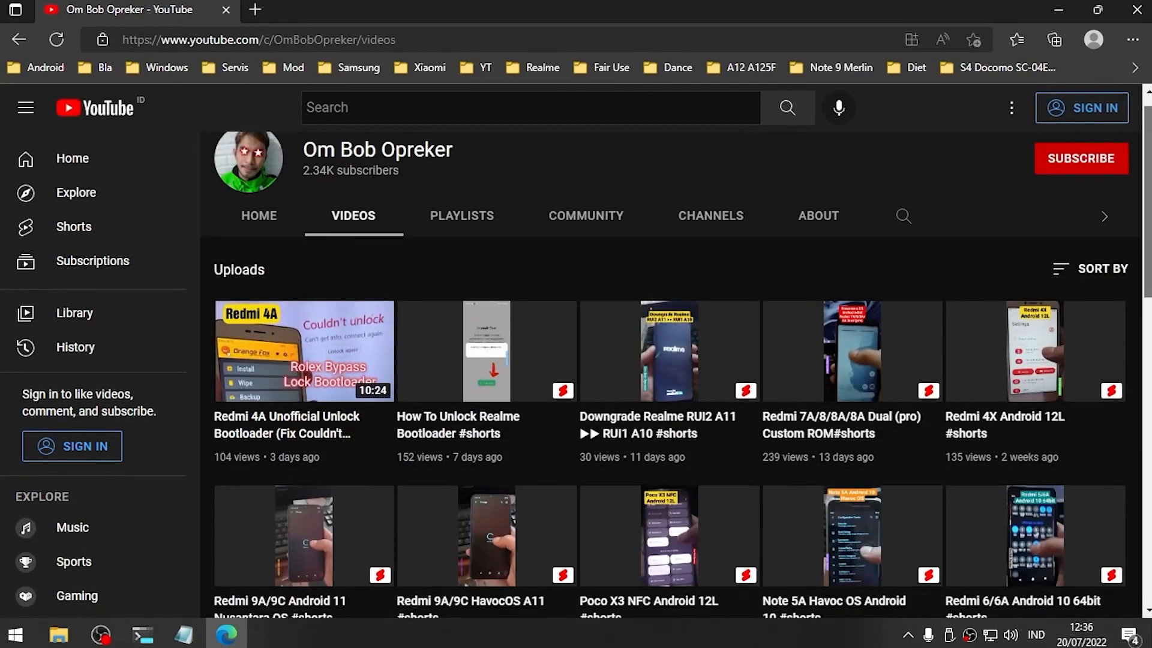
Browse down through older uploads and return to the top of the Videos list
{"action": "scroll", "scroll_direction": "down", "scroll_amount": 3}
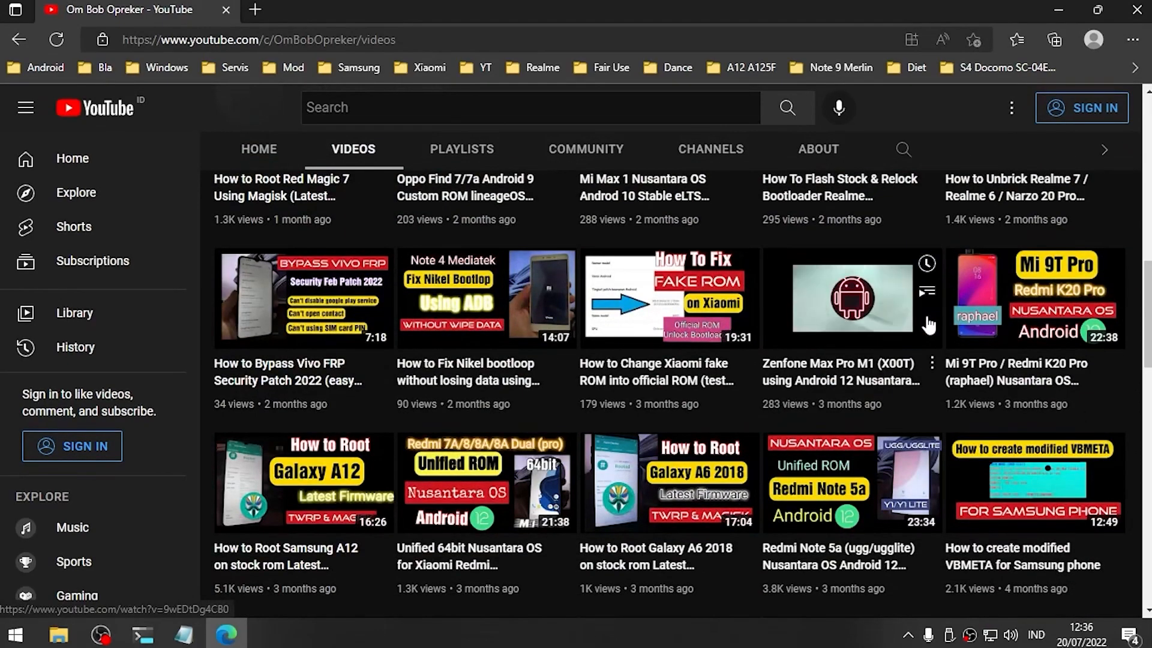
{"action": "scroll", "scroll_direction": "down", "scroll_amount": 3}
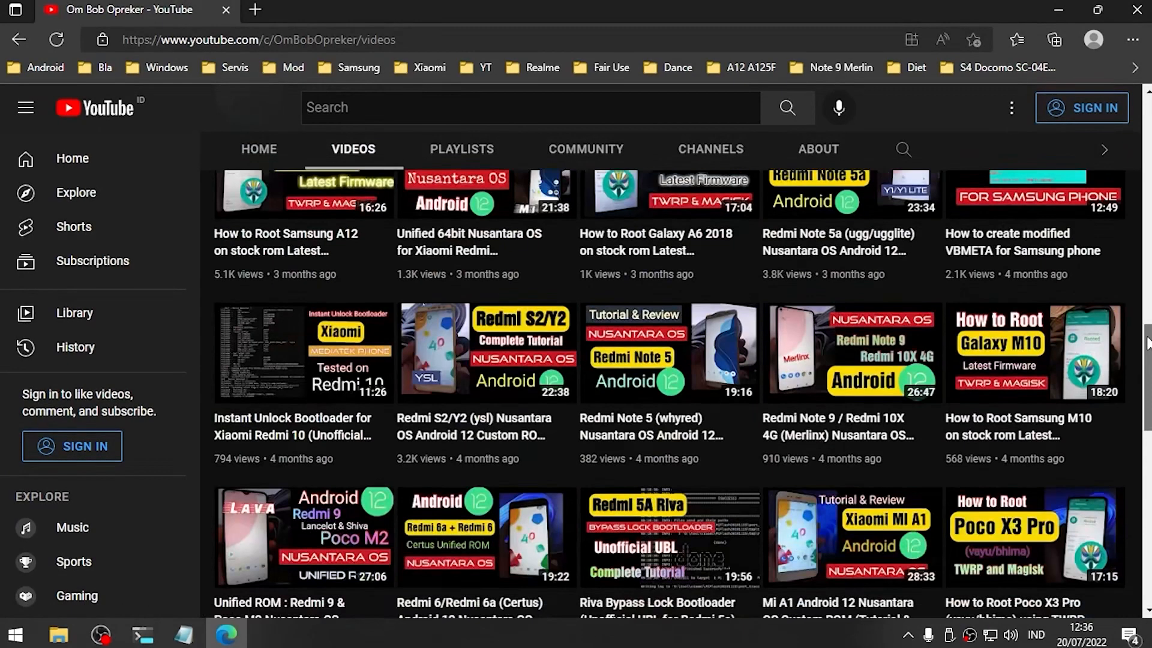
{"action": "scroll", "scroll_direction": "up", "scroll_amount": 3}
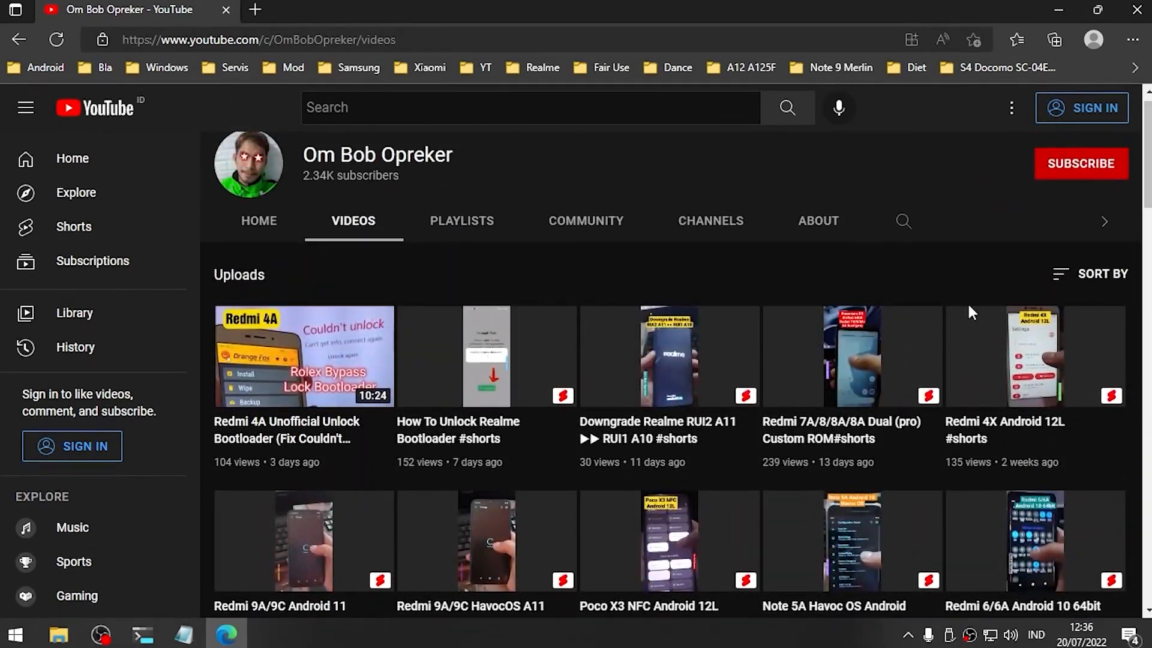
{"action": "scroll", "scroll_direction": "down", "scroll_amount": 3}
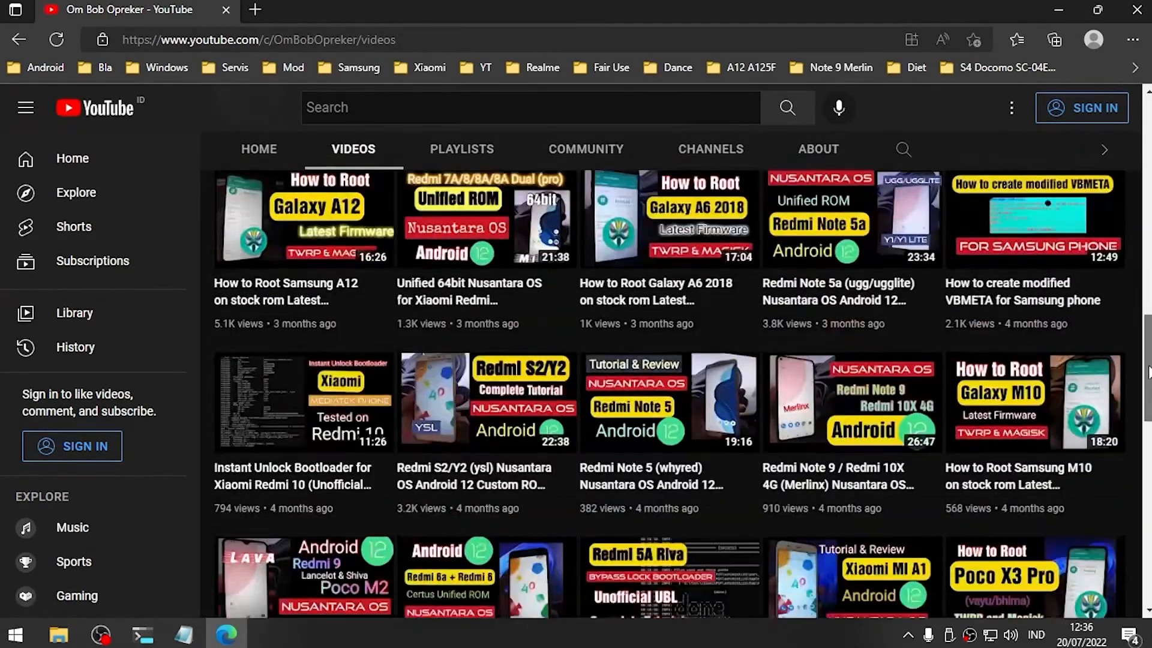
{"action": "scroll", "scroll_direction": "down", "scroll_amount": 3}
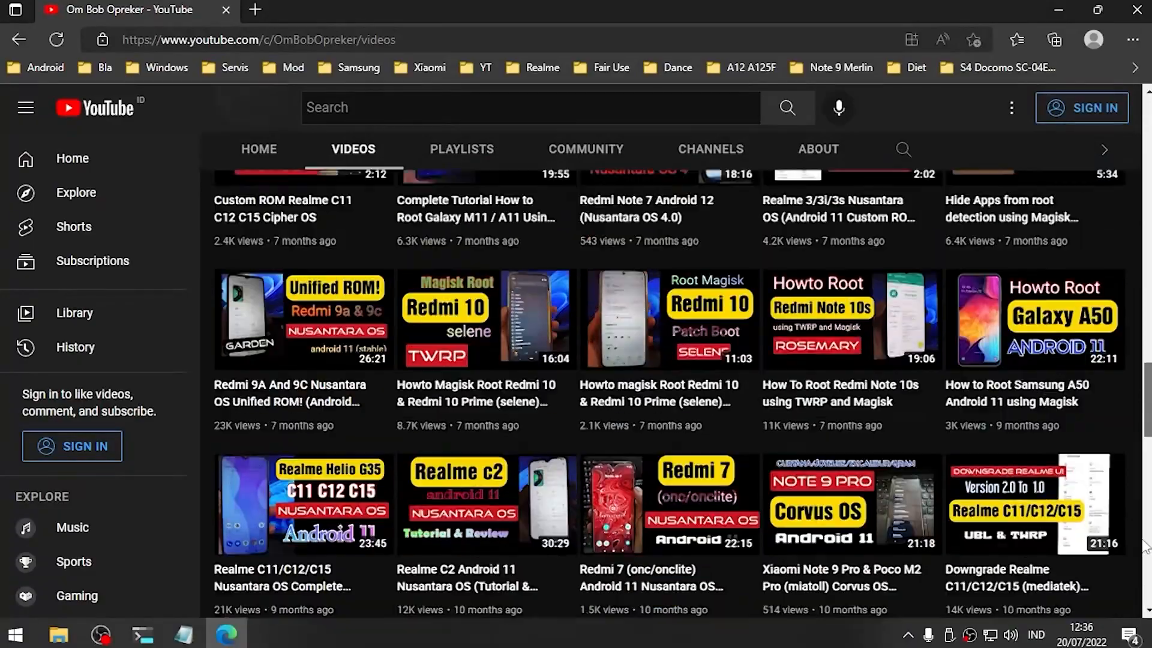
{"action": "scroll", "scroll_direction": "down", "scroll_amount": 3}
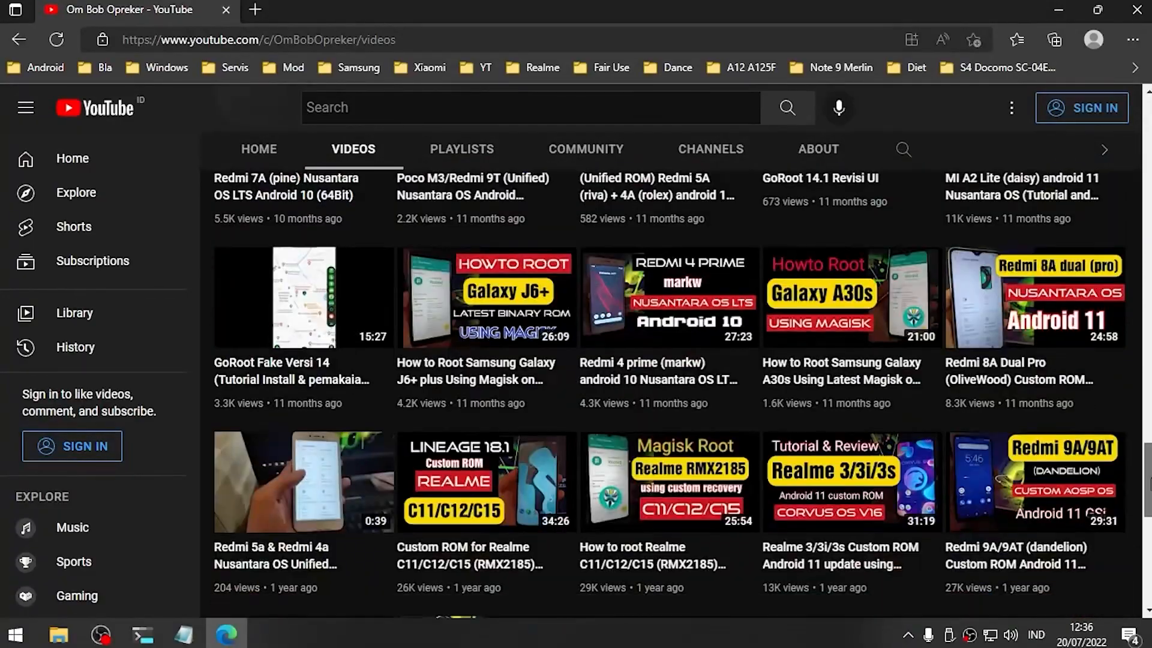
{"action": "scroll", "scroll_direction": "up", "scroll_amount": 3}
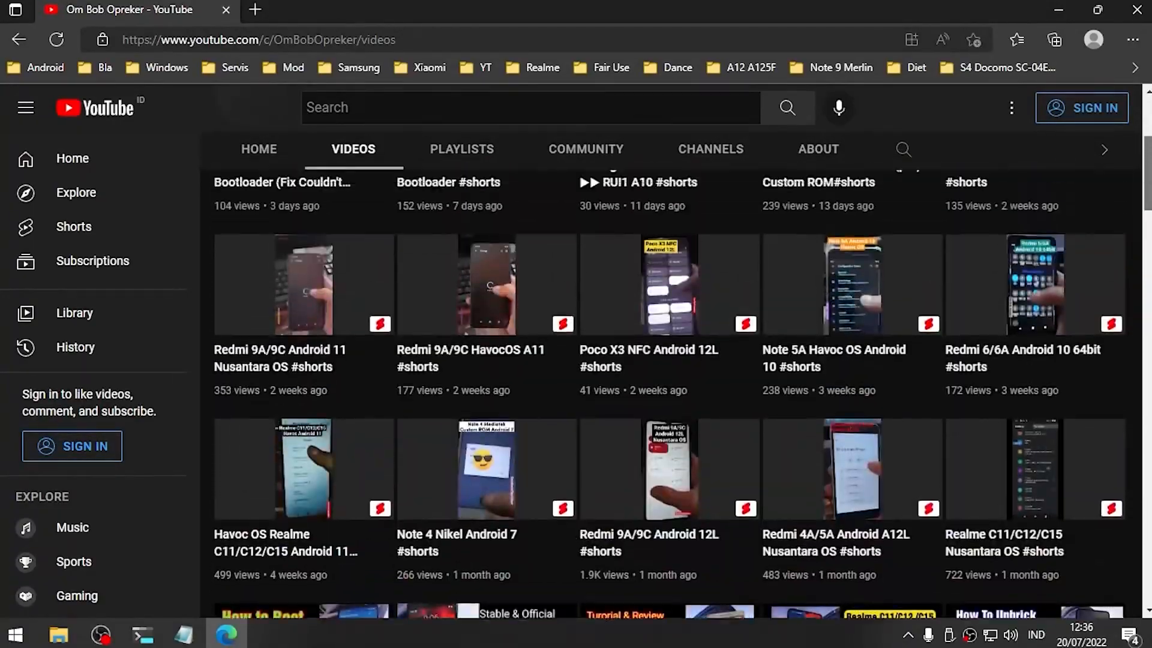
{"action": "scroll", "scroll_direction": "up", "scroll_amount": 3}
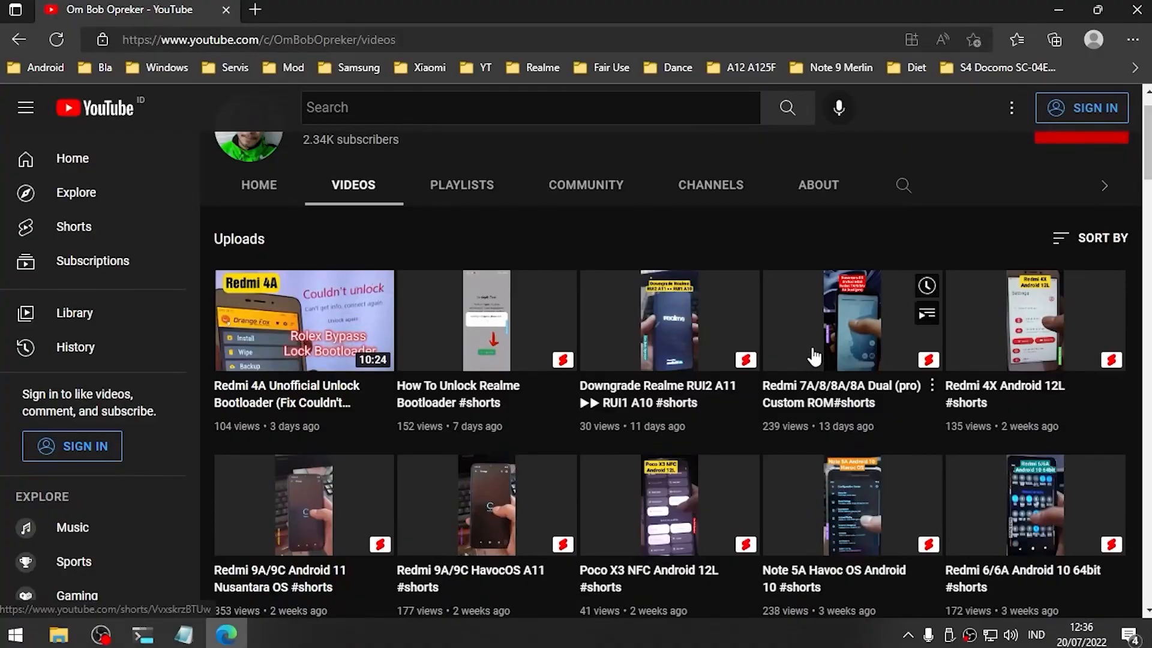
{"action": "scroll", "scroll_direction": "down", "scroll_amount": 3}
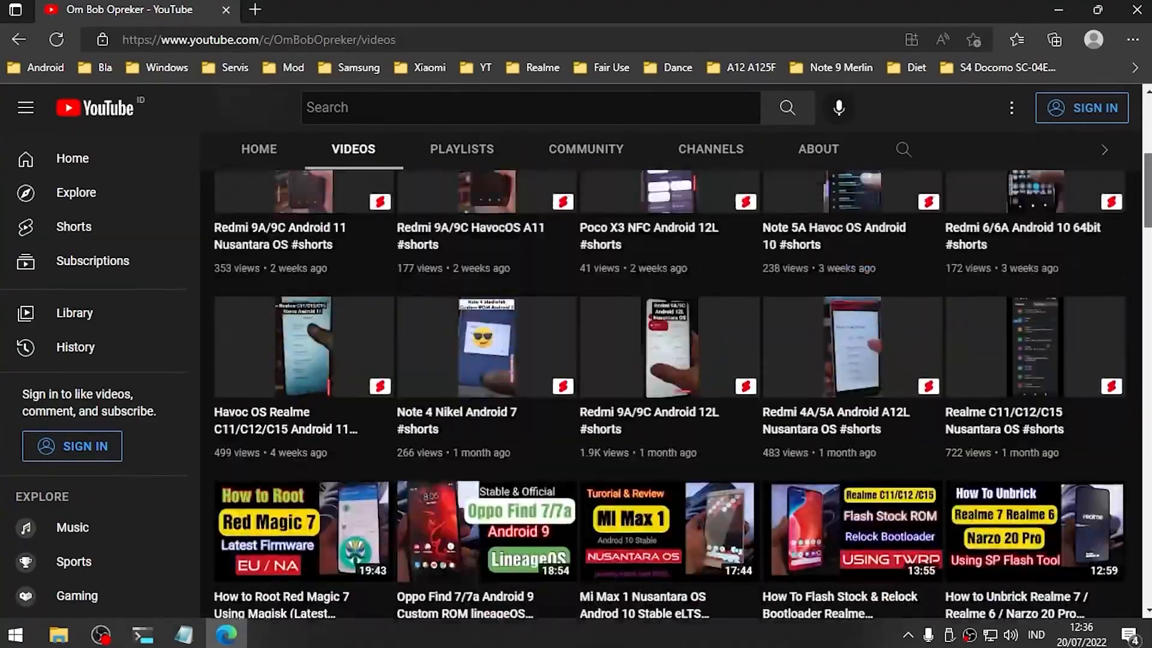
{"action": "scroll", "scroll_direction": "up", "scroll_amount": 3}
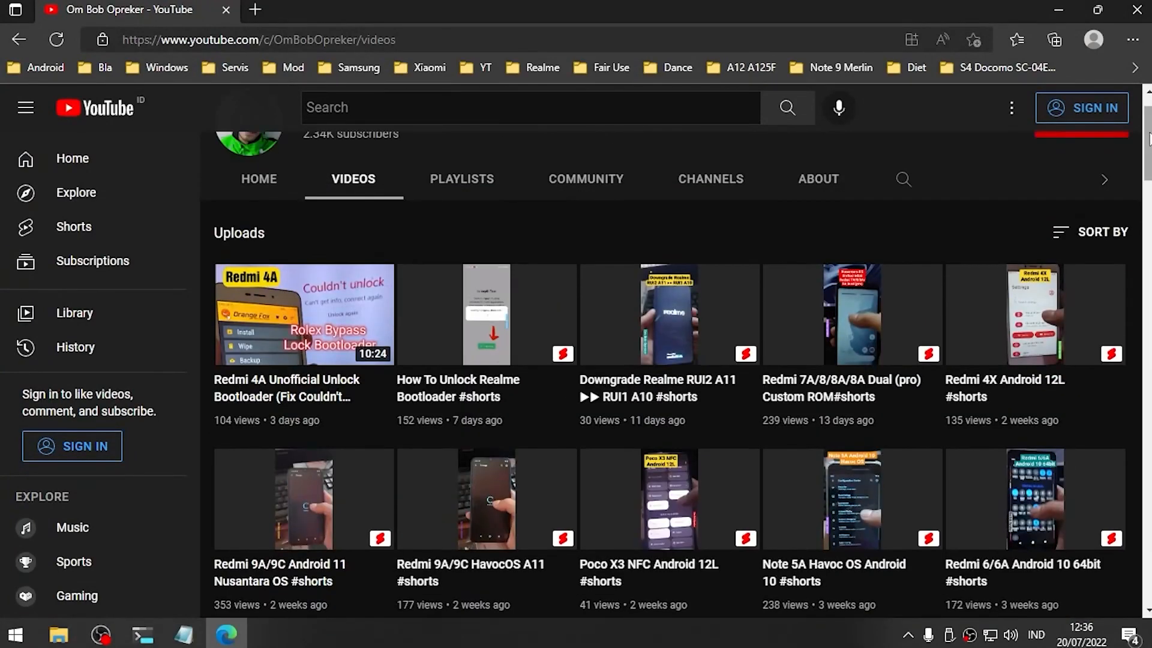
{"action": "scroll", "scroll_direction": "up", "scroll_amount": 3}
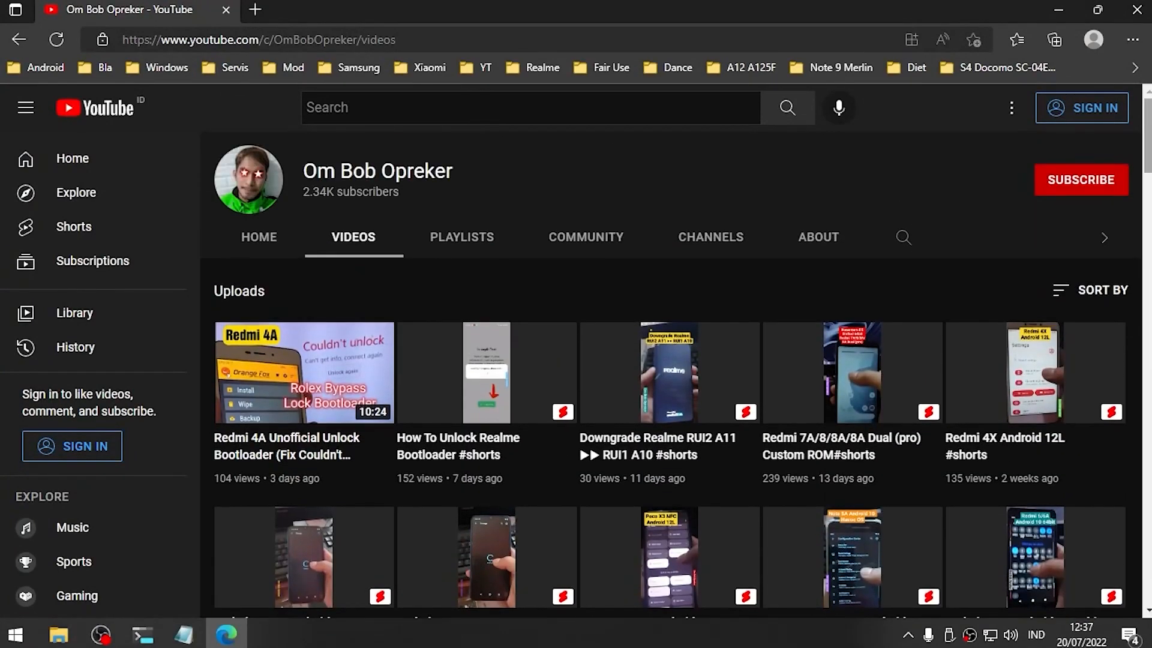